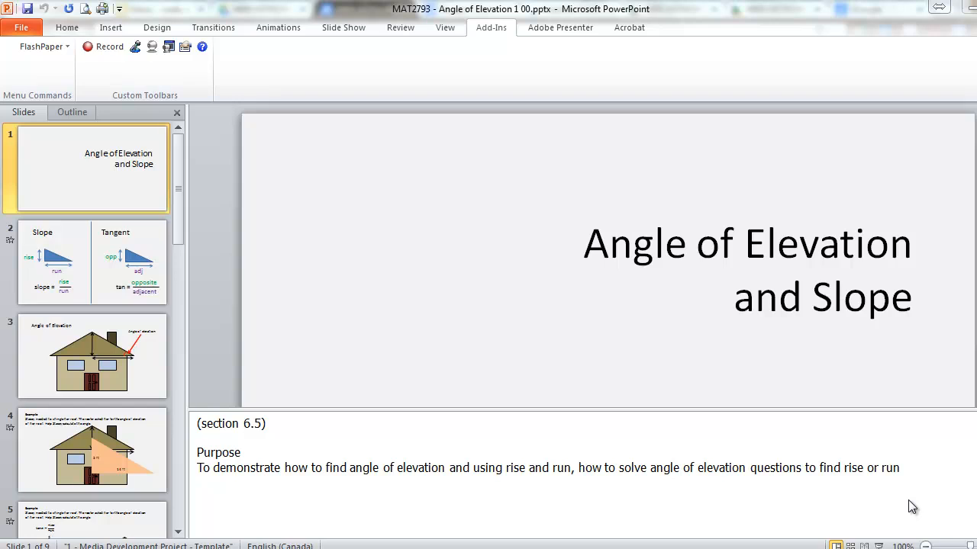
mouse_move(869, 496)
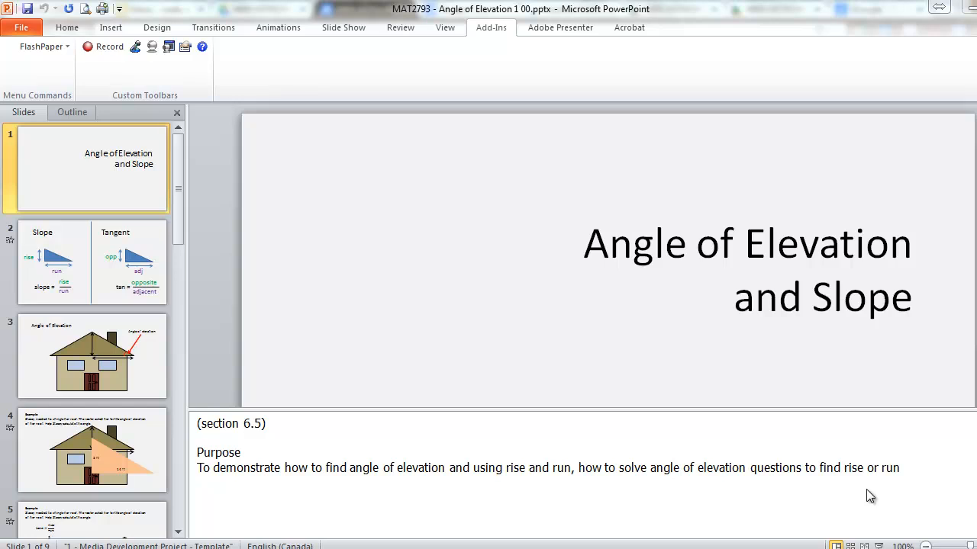
mouse_move(830, 470)
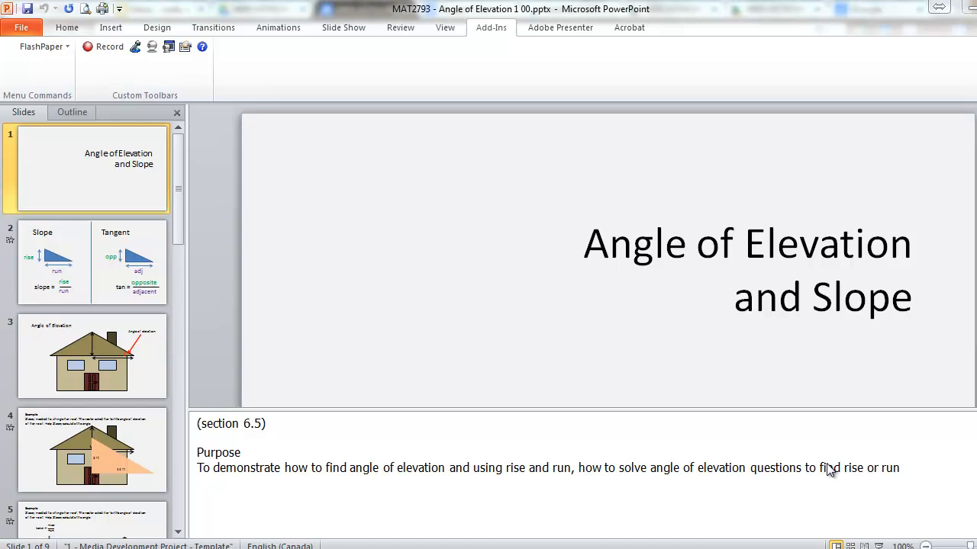
mouse_move(547, 462)
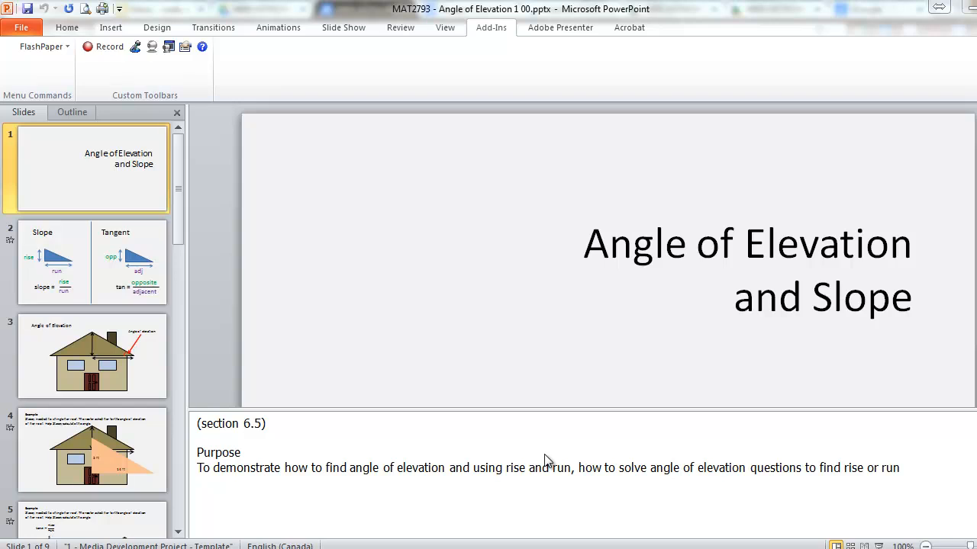
mouse_move(544, 466)
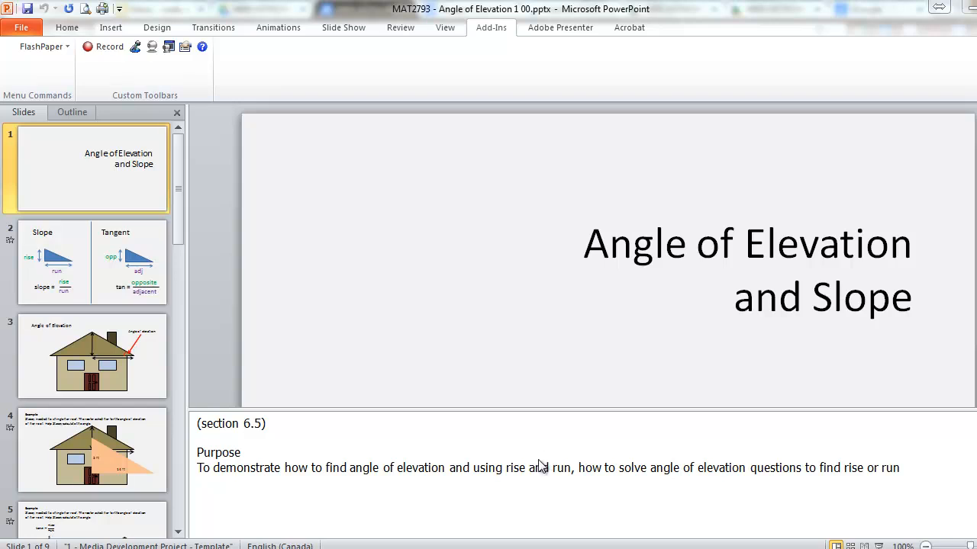
mouse_move(200, 449)
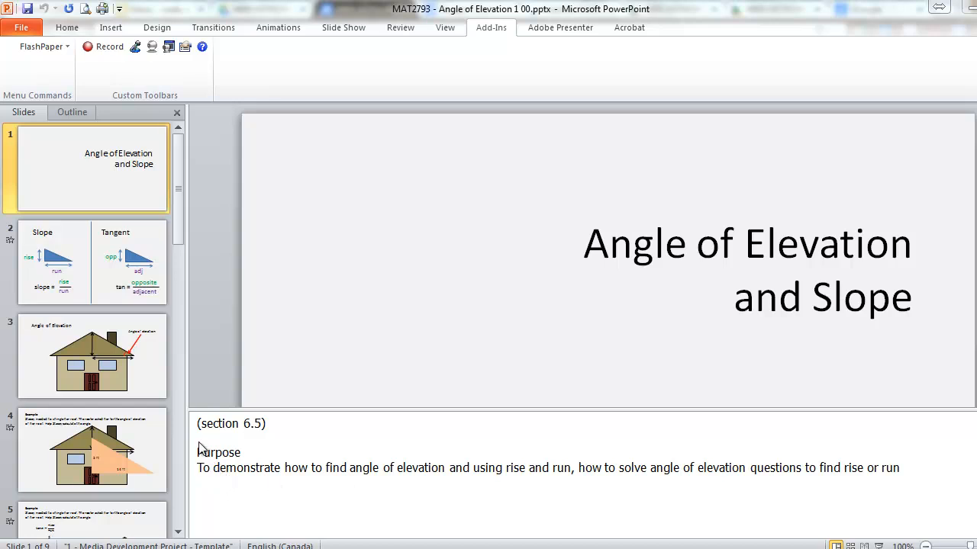
mouse_move(882, 457)
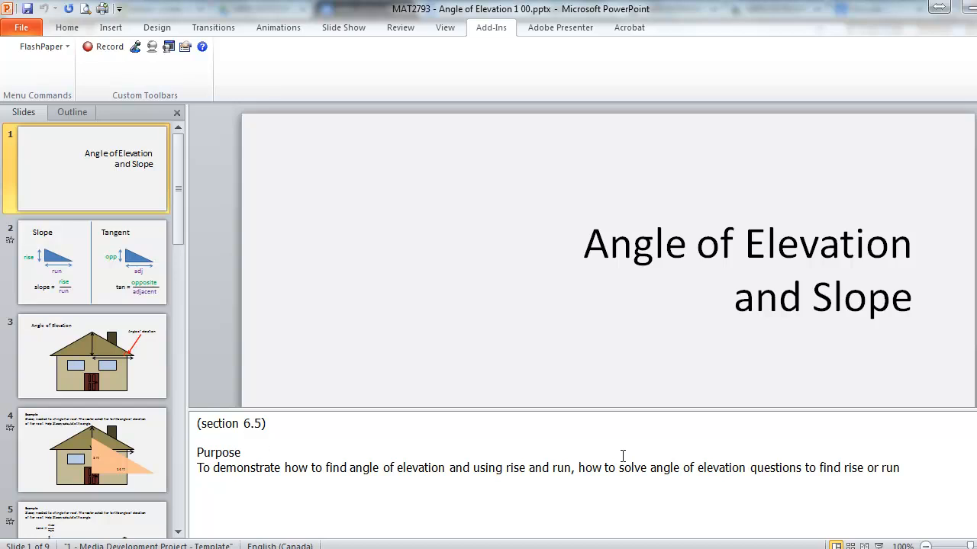
Step: Highlight the speaker notes, start the recorded slideshow, and dismiss the Share the Wealth reminder
left_click_drag(197, 452, 899, 467)
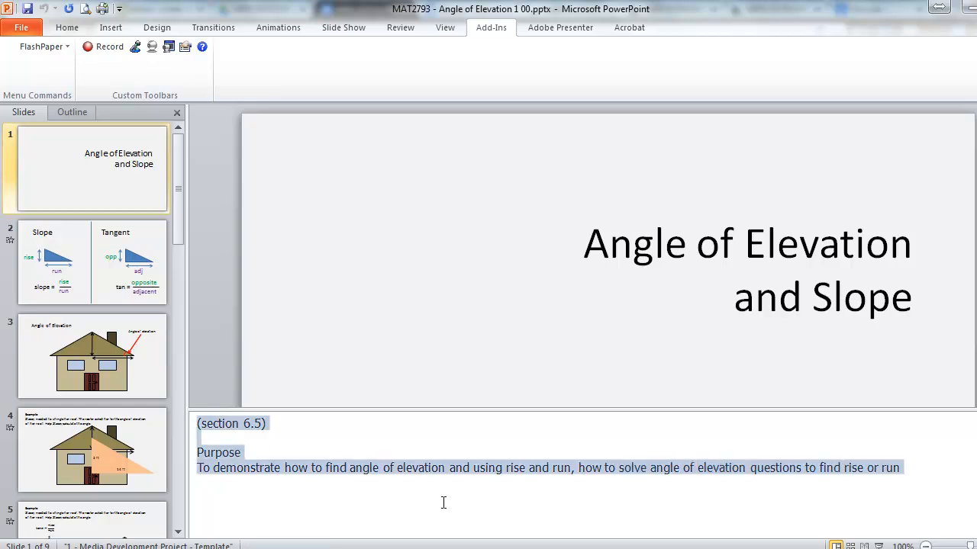
left_click(901, 468)
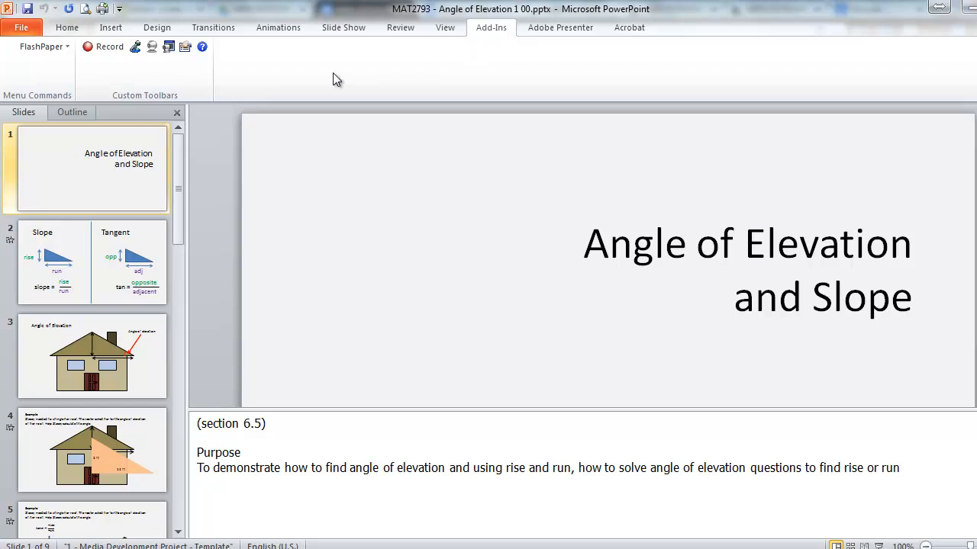
mouse_move(102, 47)
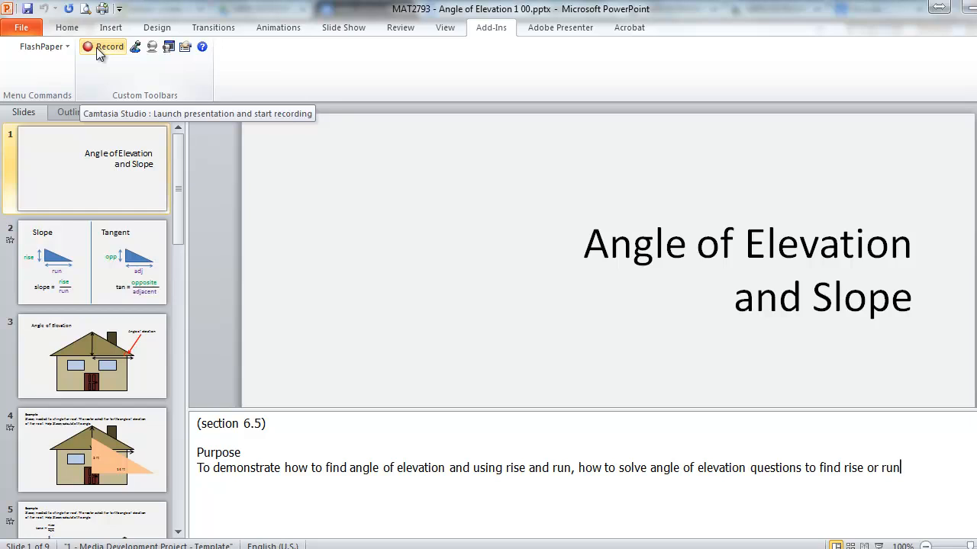
left_click(103, 46)
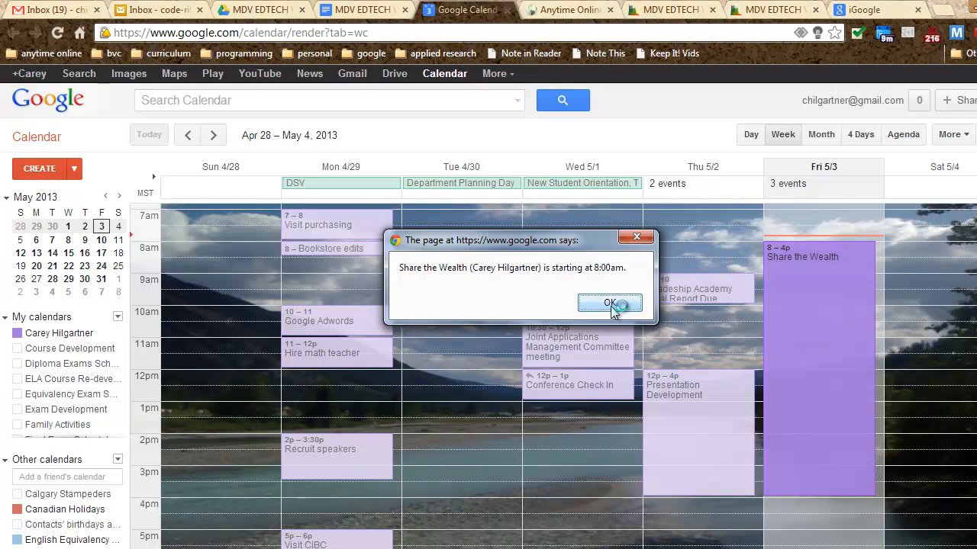
left_click(610, 304)
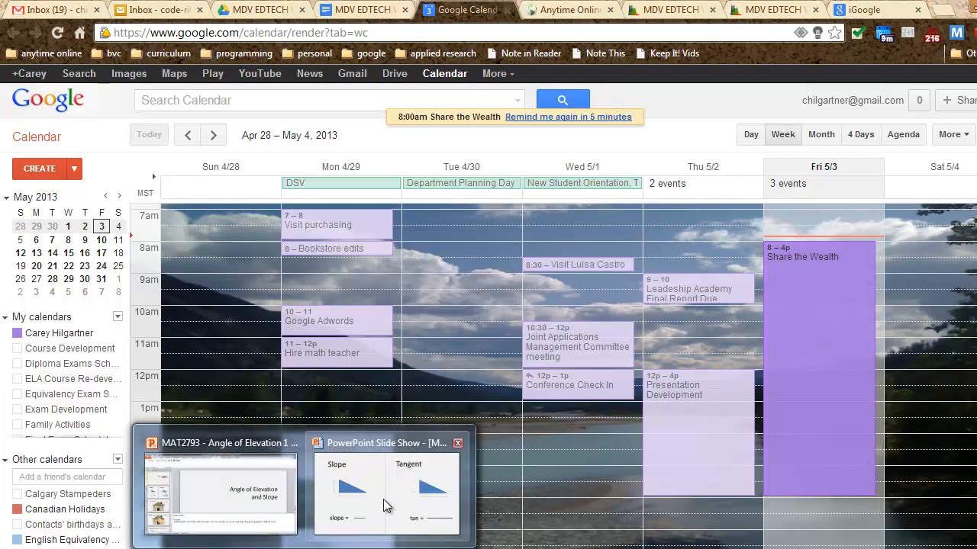